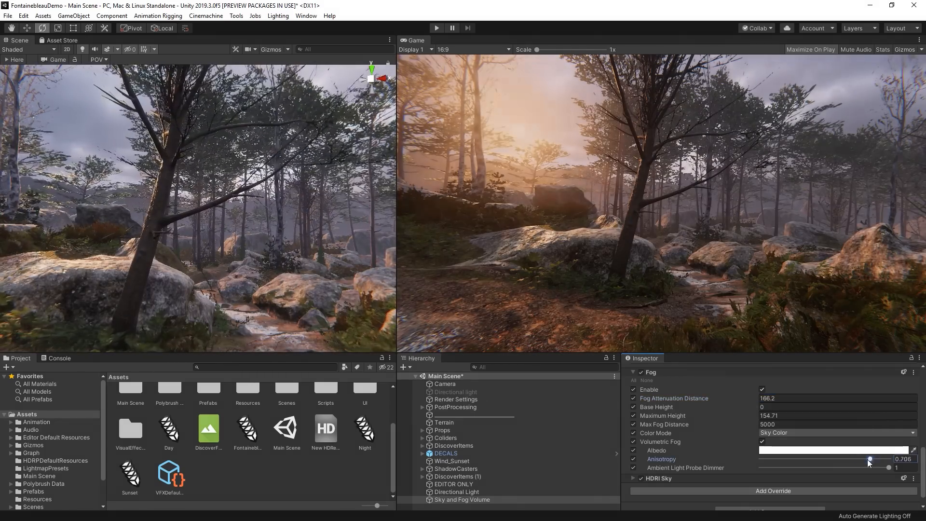
- Launch Unity Hub over the night-lit Fontainebleau demo scene
click(436, 28)
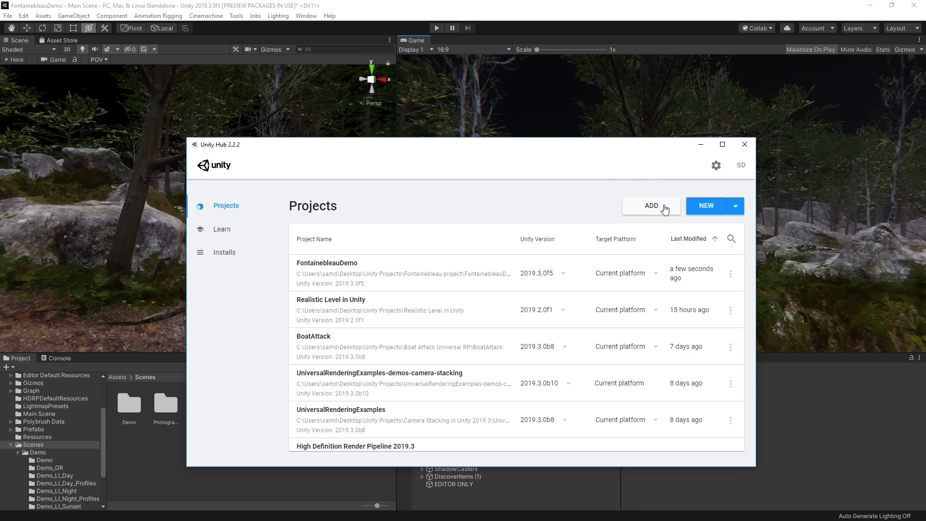
- Close Unity Hub's project list to get back to the Fontainebleau scene
click(705, 205)
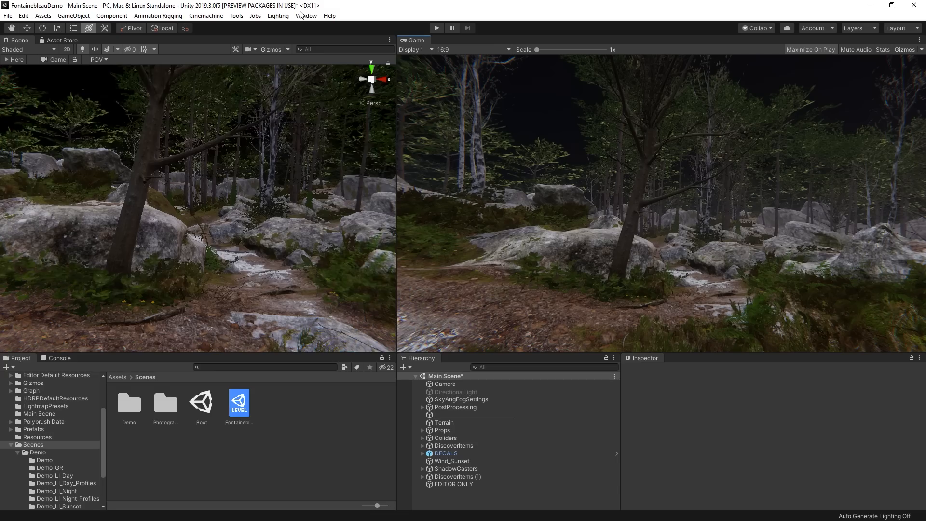
- Check in Package Manager that High Definition RP 7.1.7 is installed and up to date
click(306, 15)
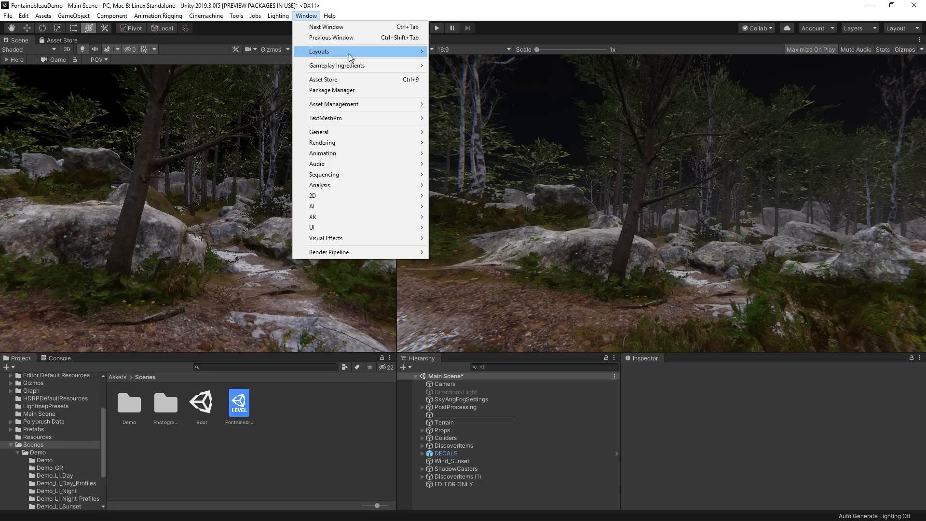
click(331, 89)
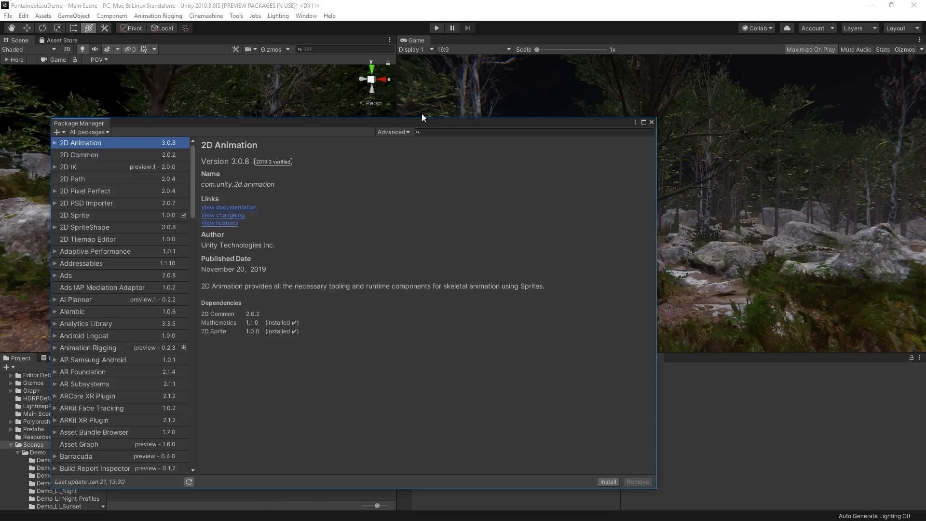
text(High Definition)
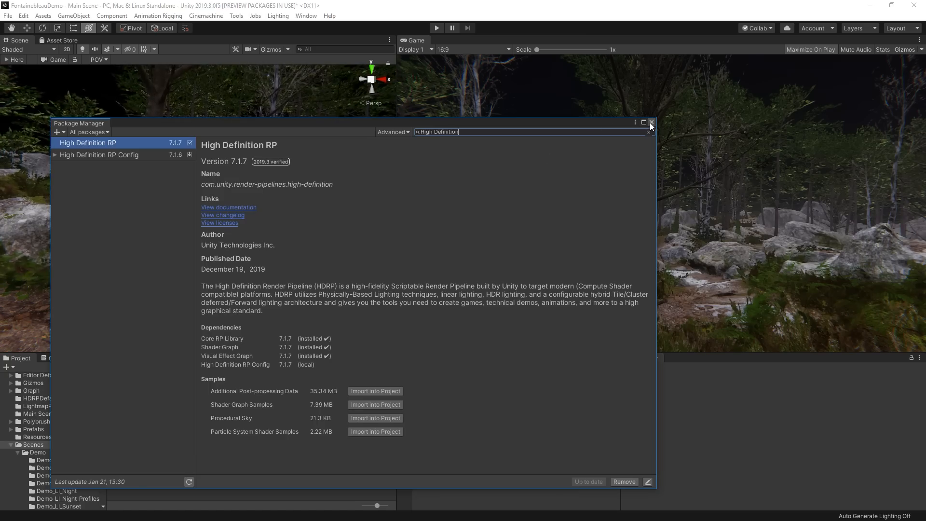
click(651, 123)
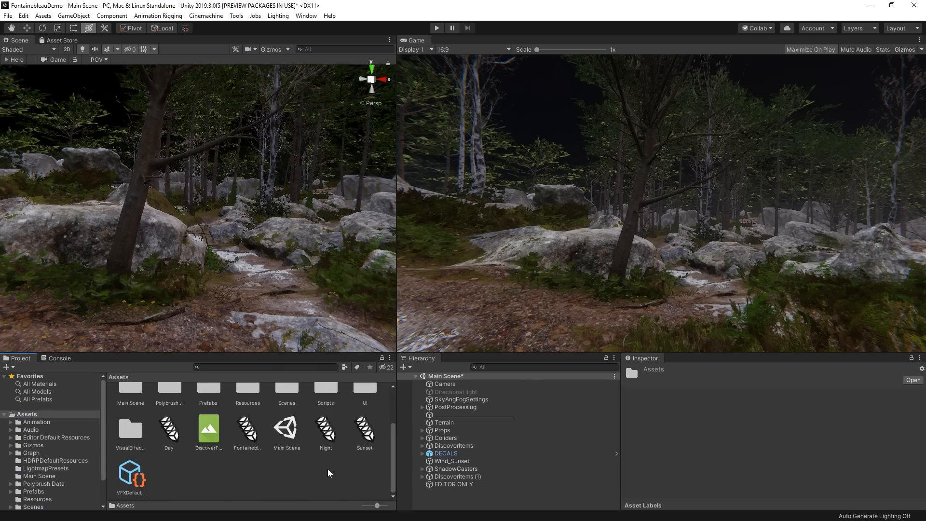
- Create an HDRP asset and set HDRenderPipelineAsset Demo as the Graphics render pipeline
right_click(328, 473)
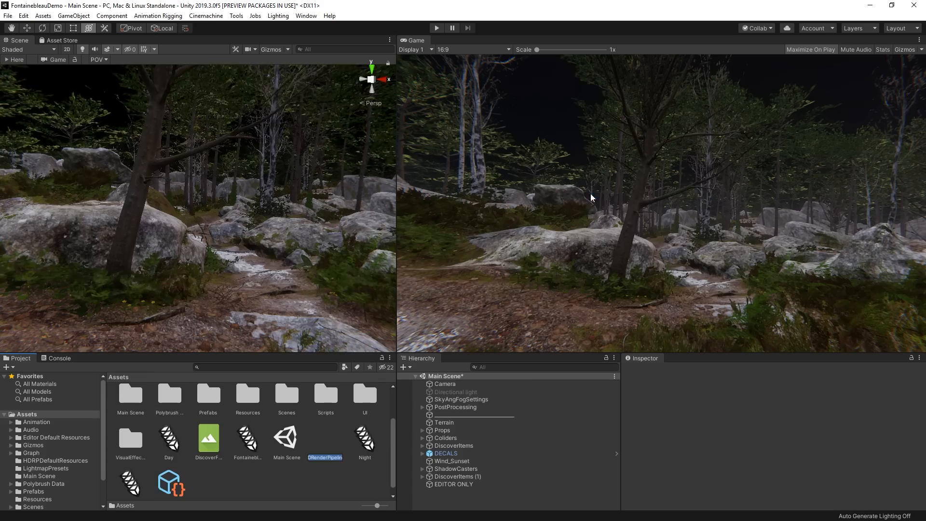
click(23, 16)
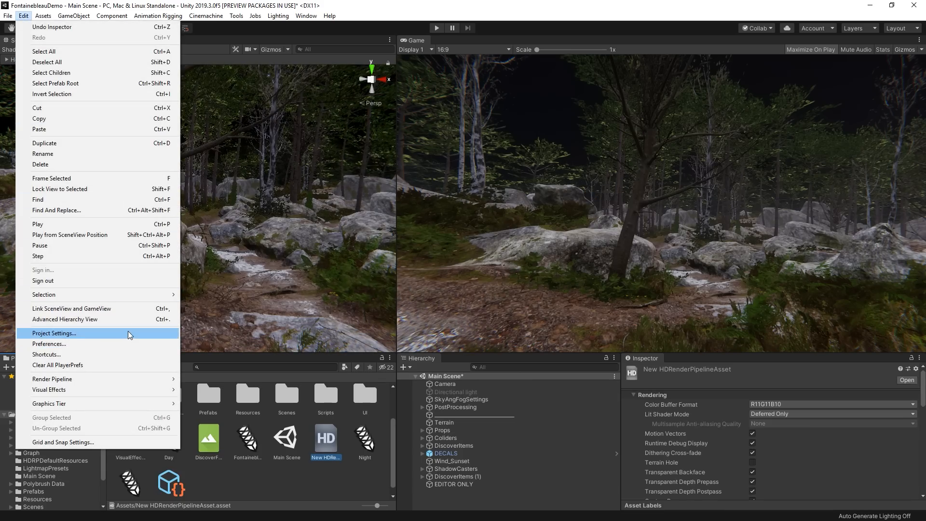
click(54, 332)
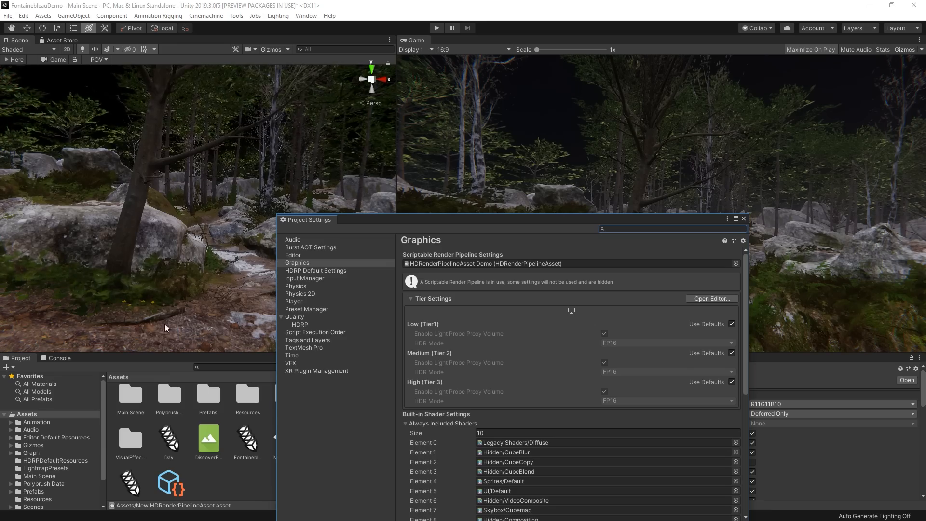
click(297, 262)
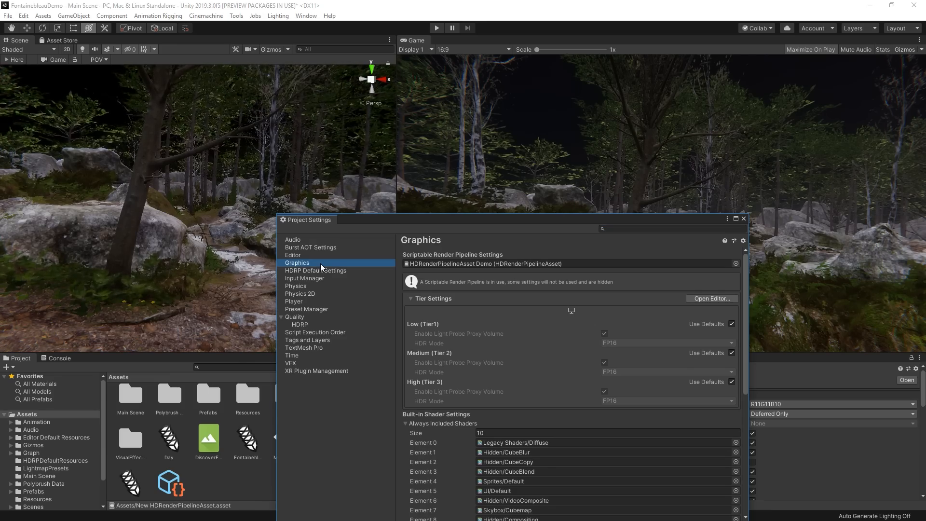
click(734, 263)
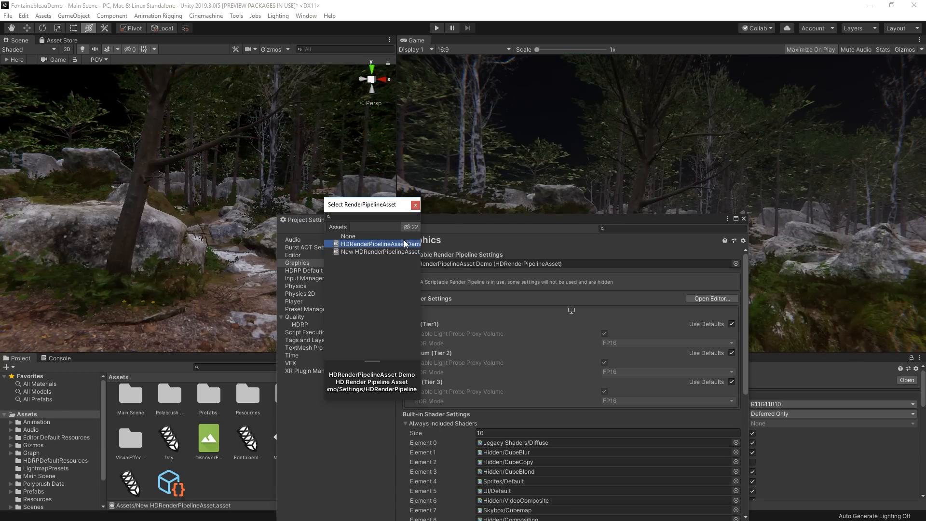
click(376, 243)
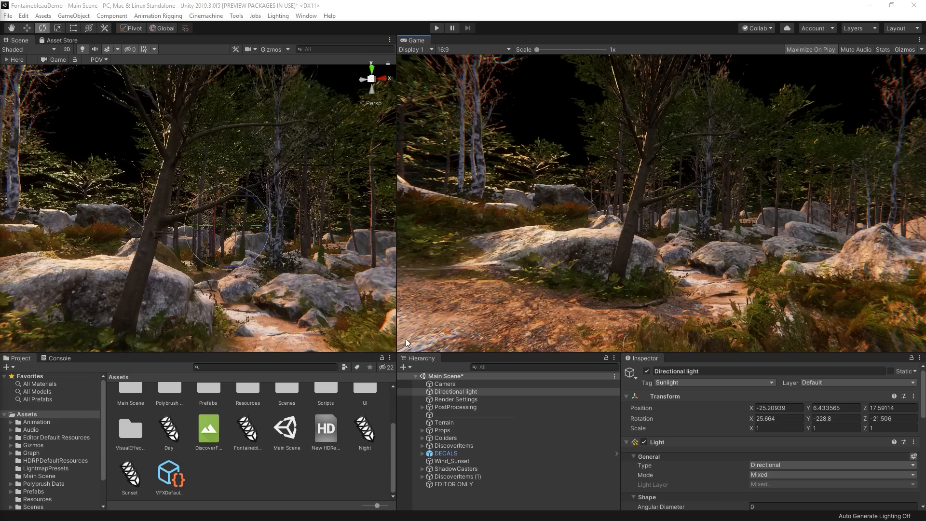
- Disable the old directional light and add a new Directional Light at 30000 lux
click(454, 391)
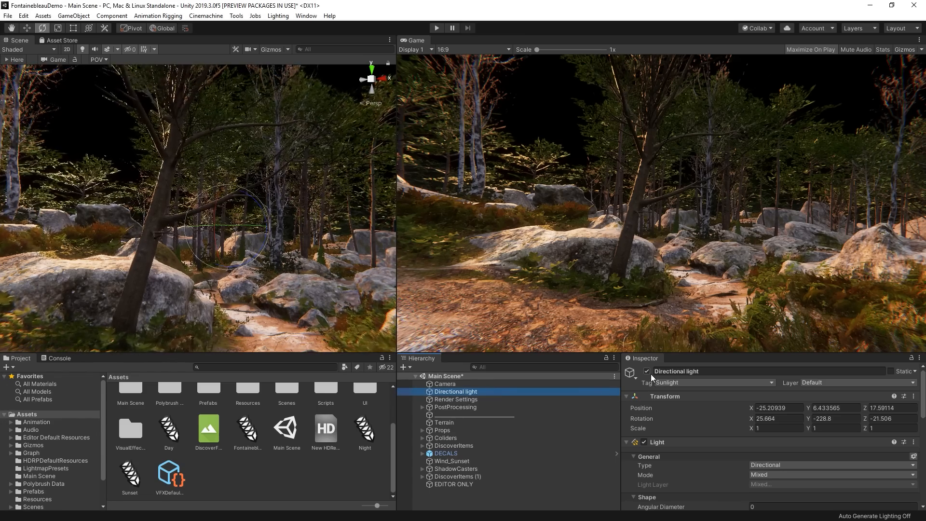
click(646, 371)
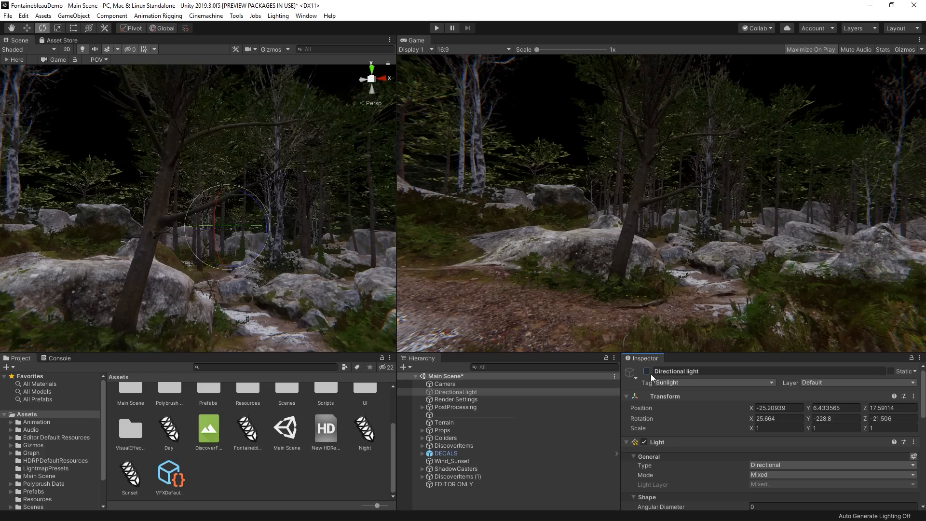
click(74, 16)
text(3)
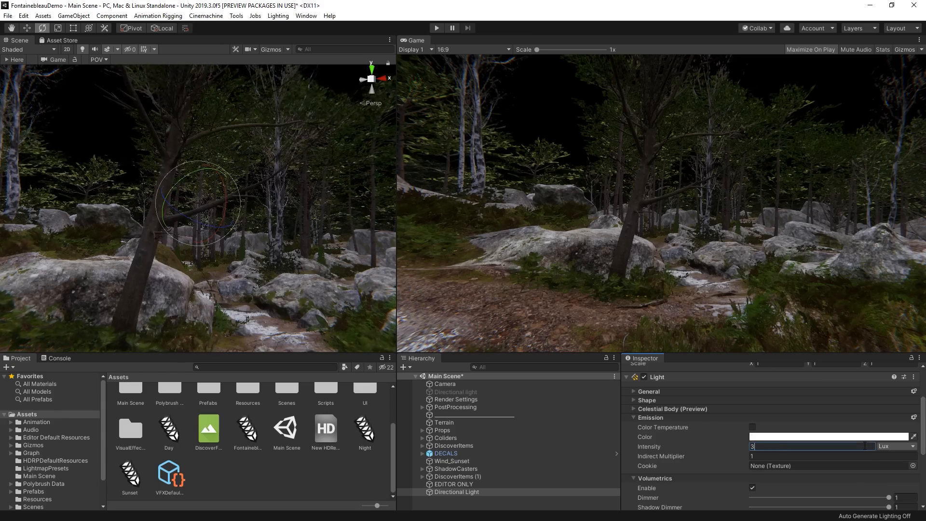
text(0000)
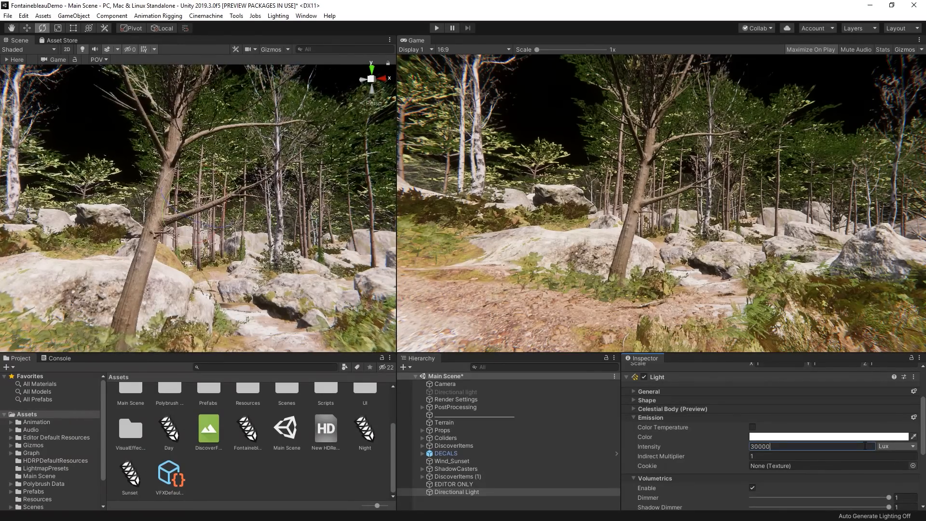
- Enable the sun's shadow map and 2884 K color temperature, and toggle volumetrics off and on
scroll(down, 3)
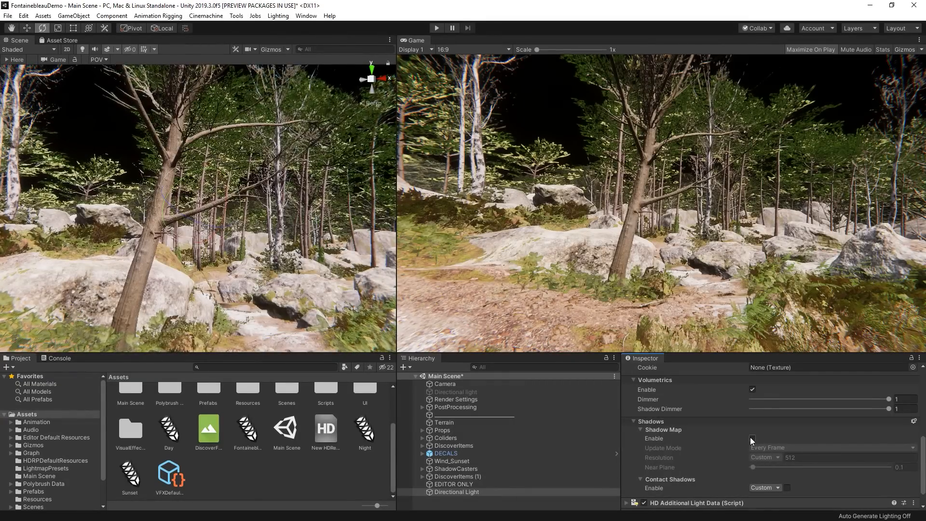
click(751, 439)
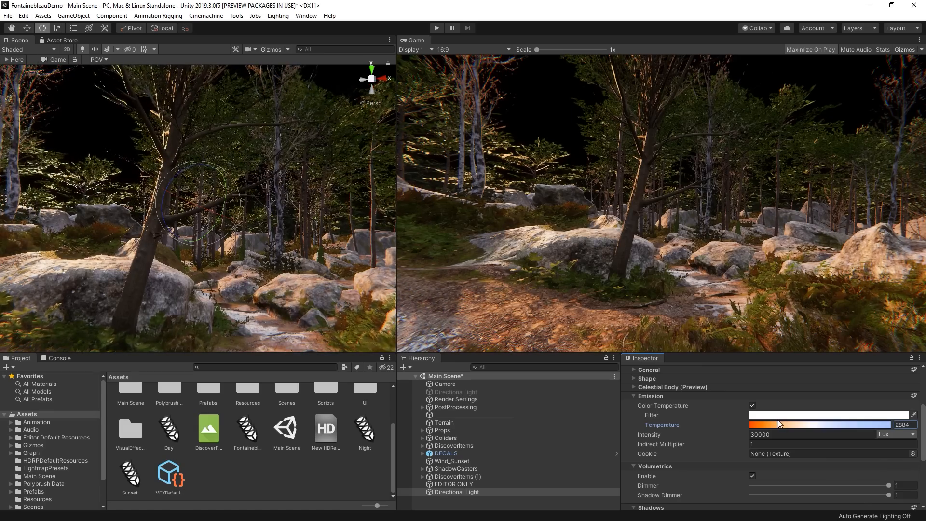
mouse_move(692, 479)
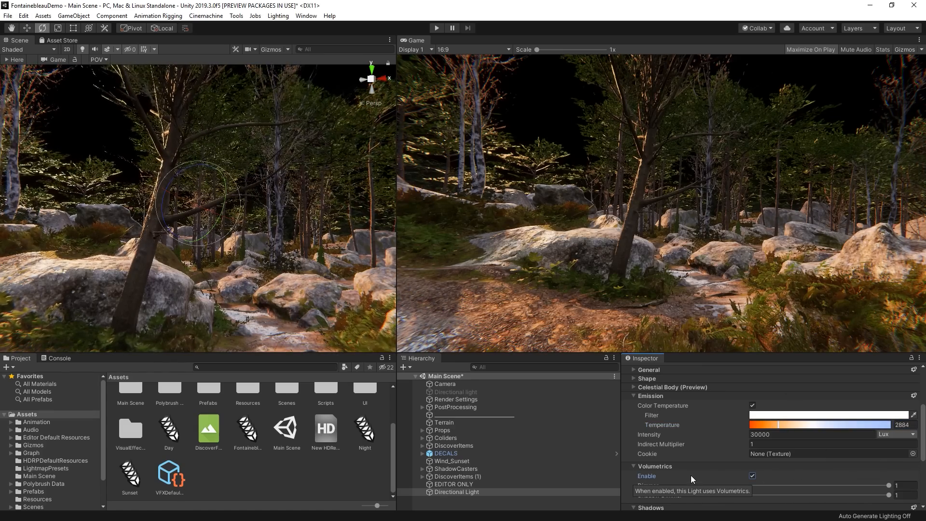
click(751, 475)
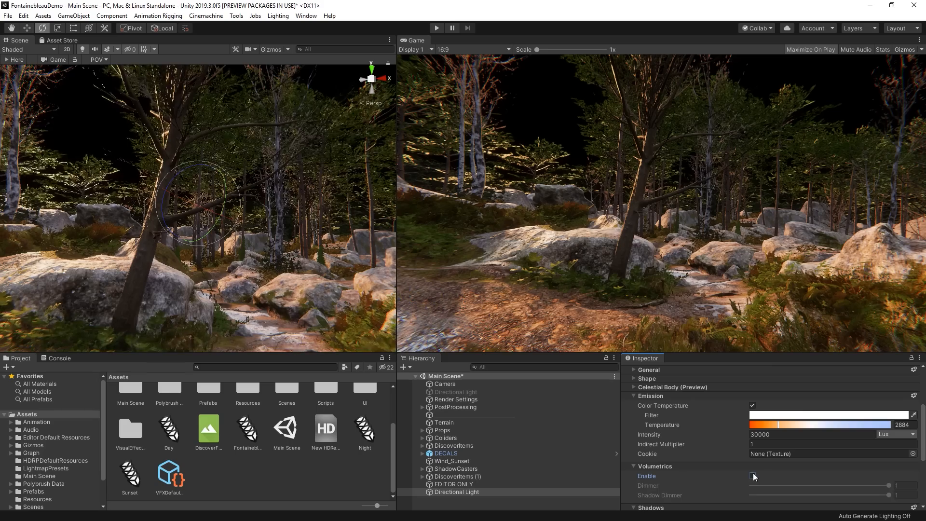
click(752, 476)
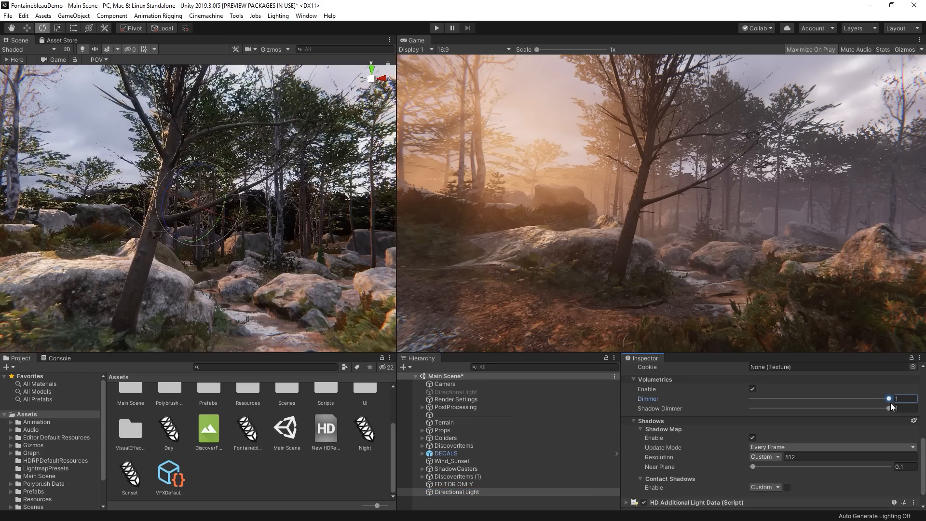
- Tune the sun's Volumetrics Dimmer and Volumetric Shadow Dimmer sliders
drag(889, 398, 844, 398)
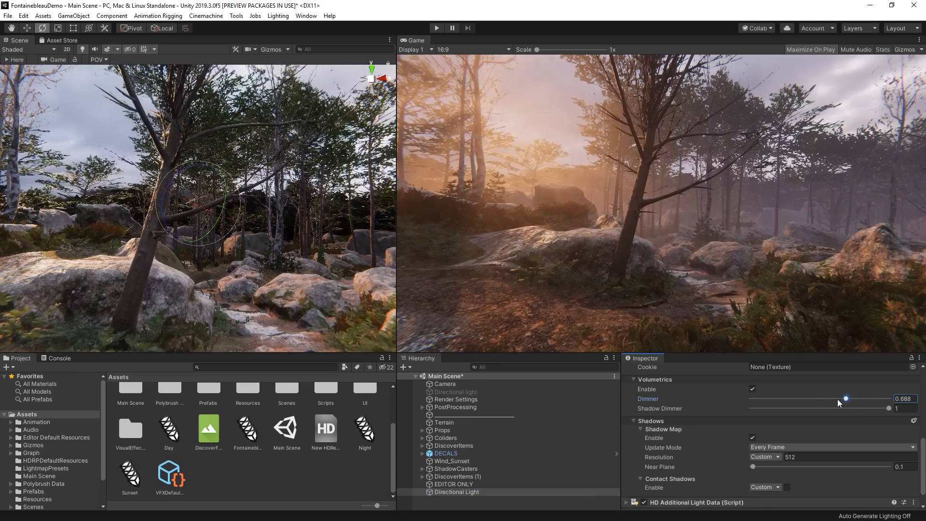
drag(844, 398, 888, 398)
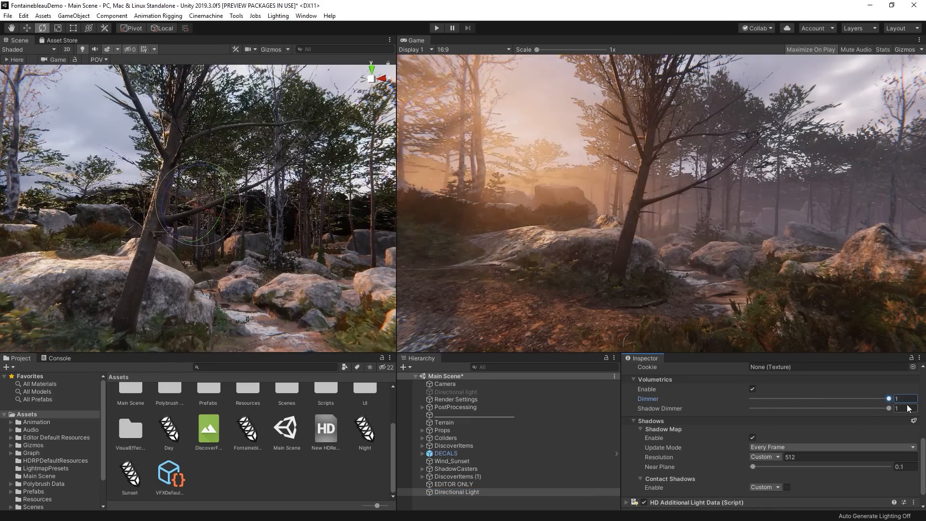
drag(887, 408, 848, 408)
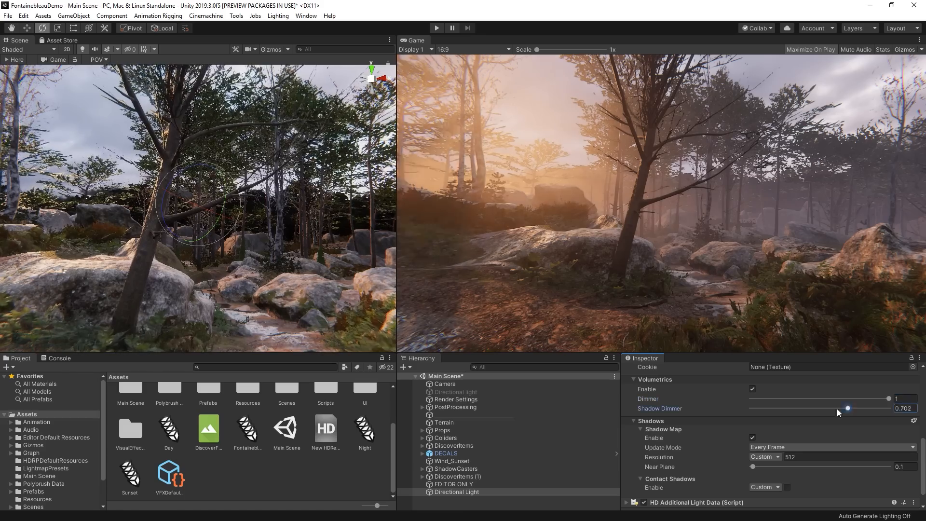
drag(847, 407, 873, 408)
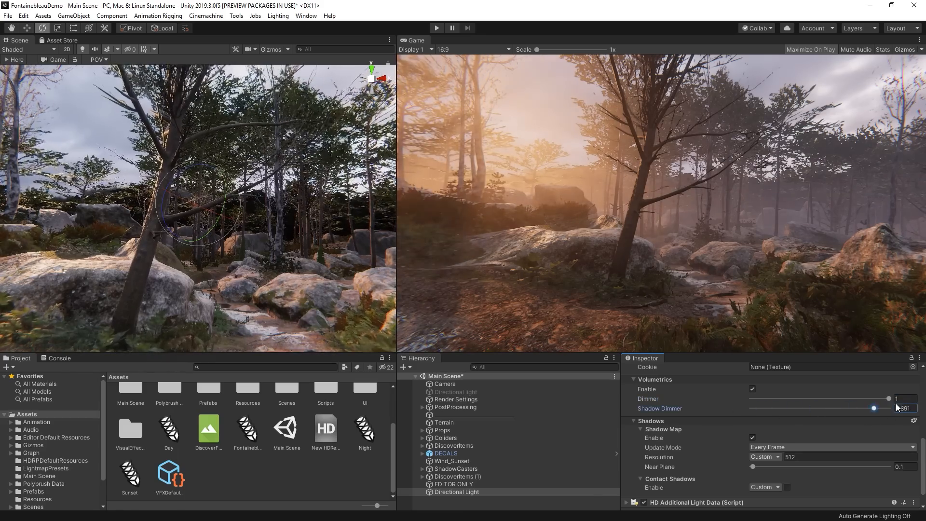
drag(889, 399, 862, 399)
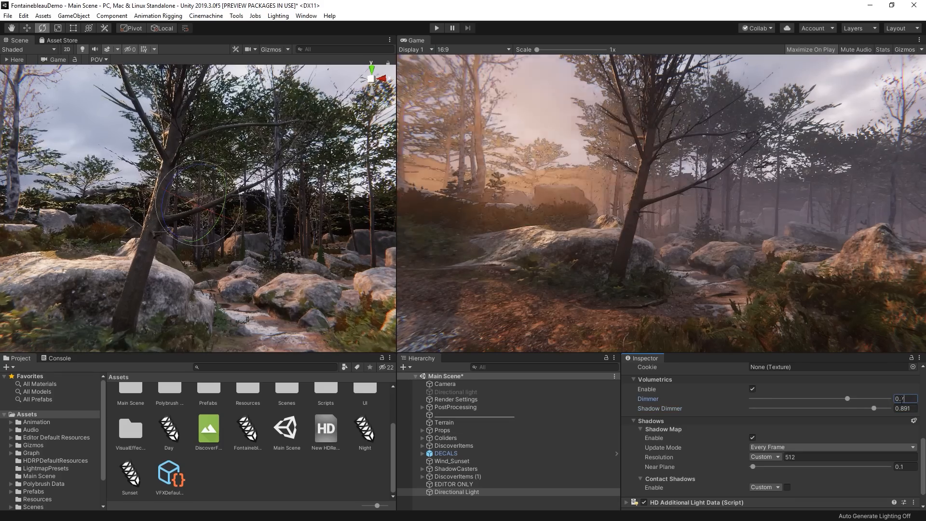
drag(862, 398, 848, 398)
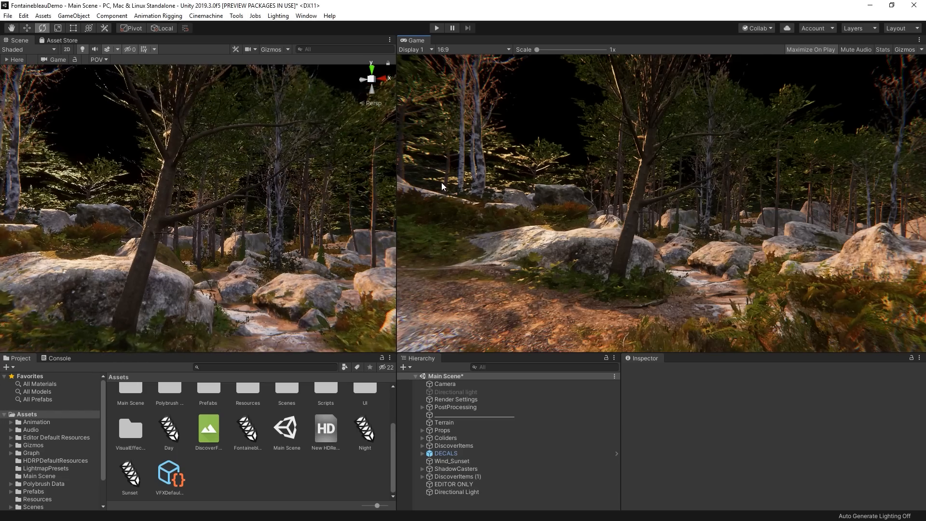
click(74, 16)
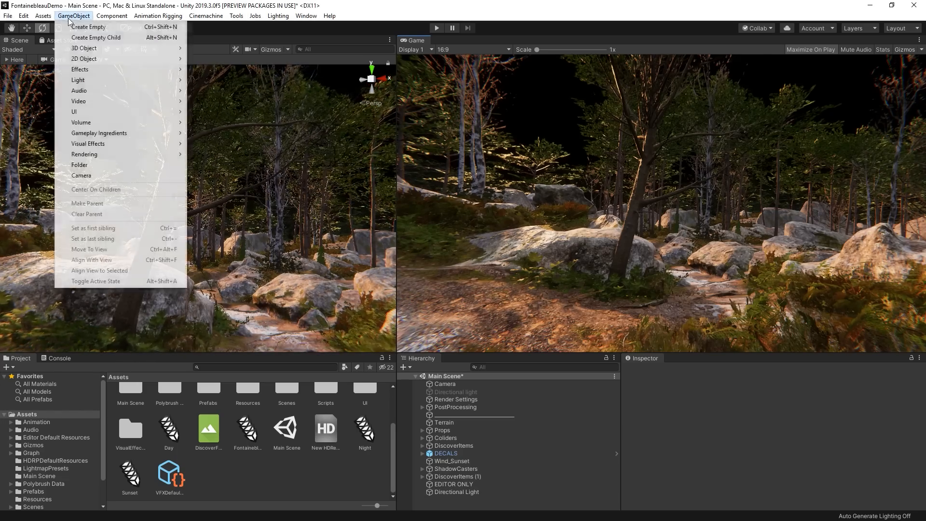
mouse_move(114, 80)
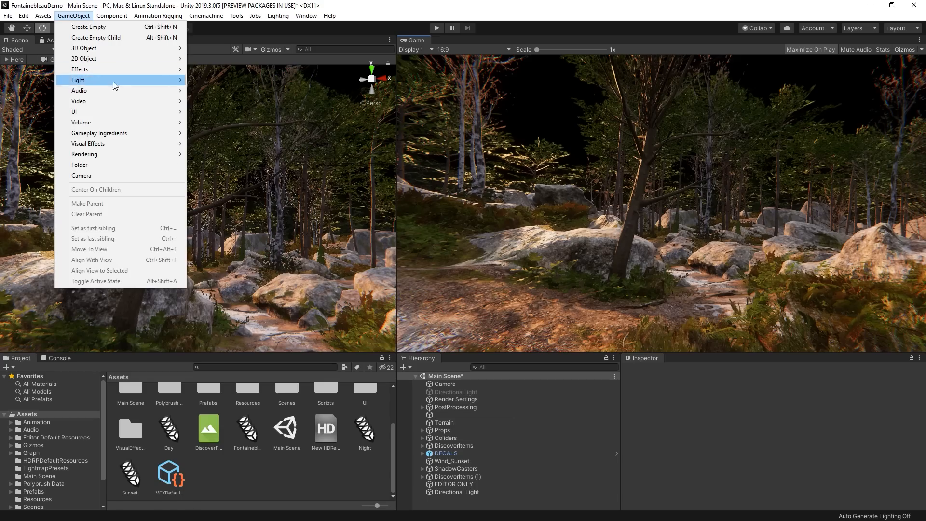
mouse_move(81, 122)
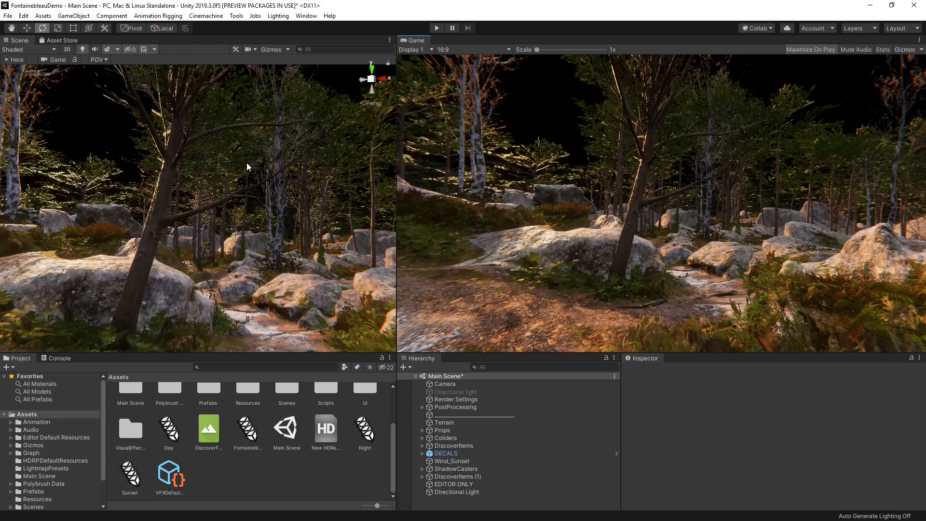
- Create a Sky and Fog Volume from the GameObject > Volume menu
click(460, 499)
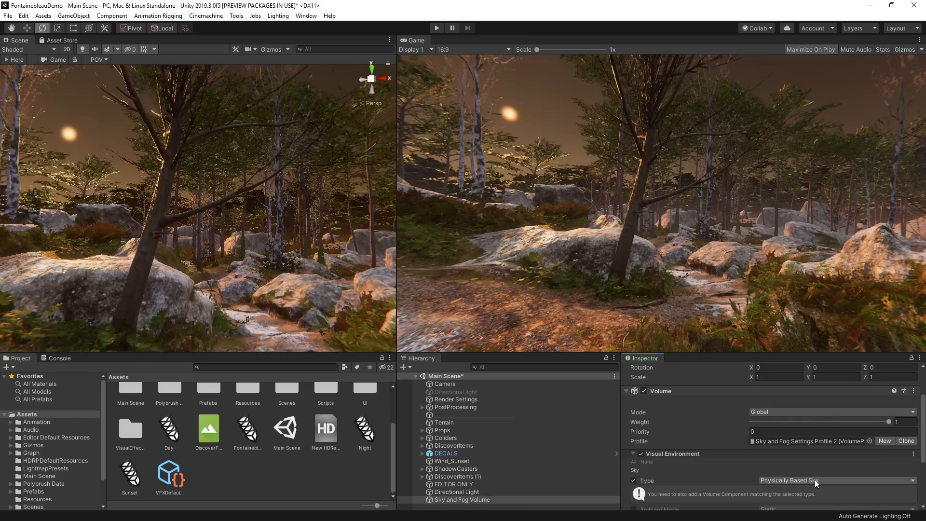
- Choose HDRI Sky in Visual Environment and remove the Physically Based Sky override
click(833, 480)
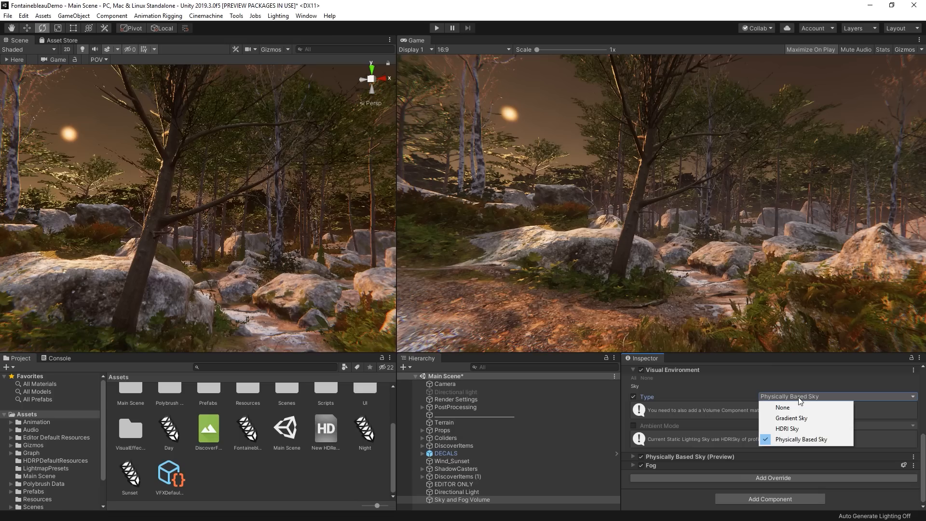
mouse_move(791, 418)
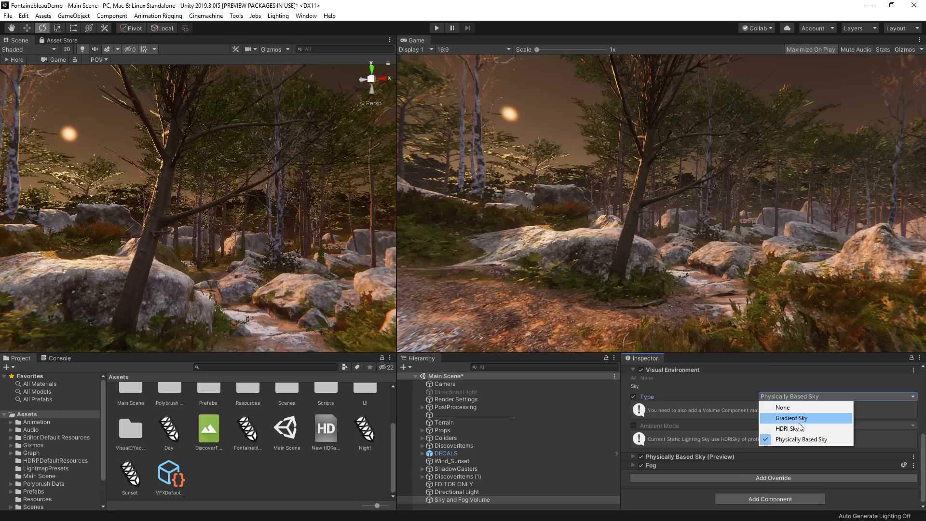
click(789, 428)
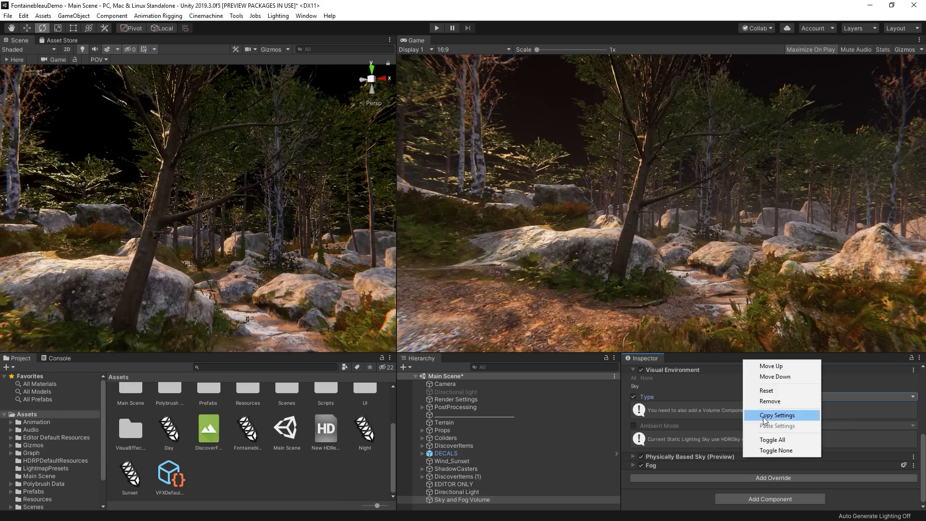
click(769, 401)
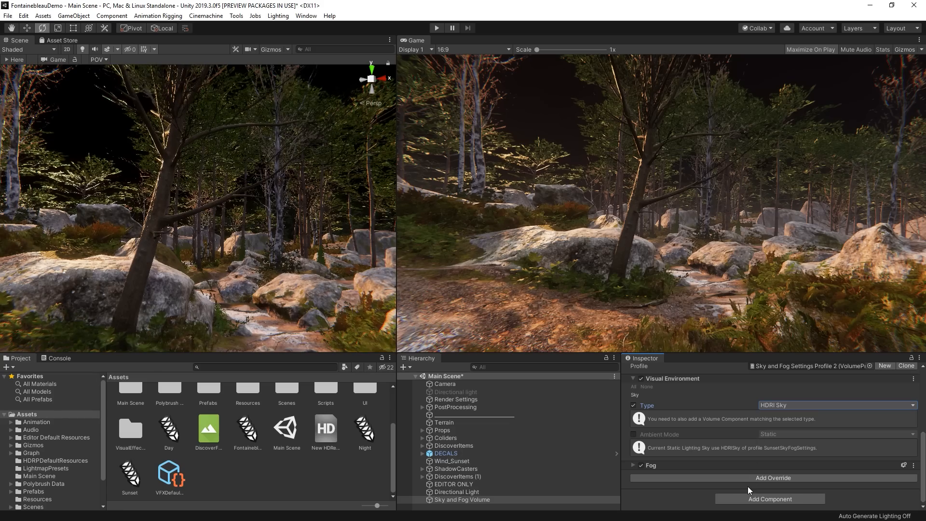
- Add an HDRI Sky override by searching 'hdri' and assign a sky cubemap to it
click(772, 477)
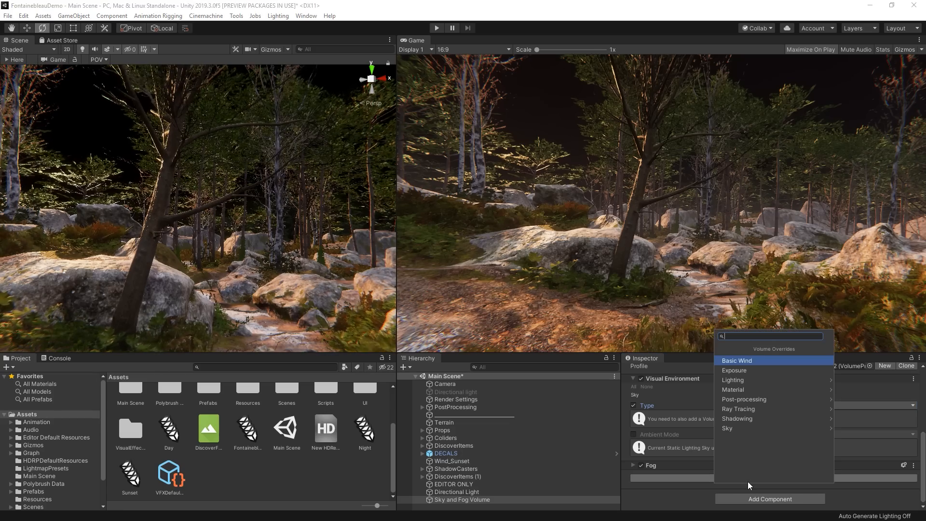
text(hdri)
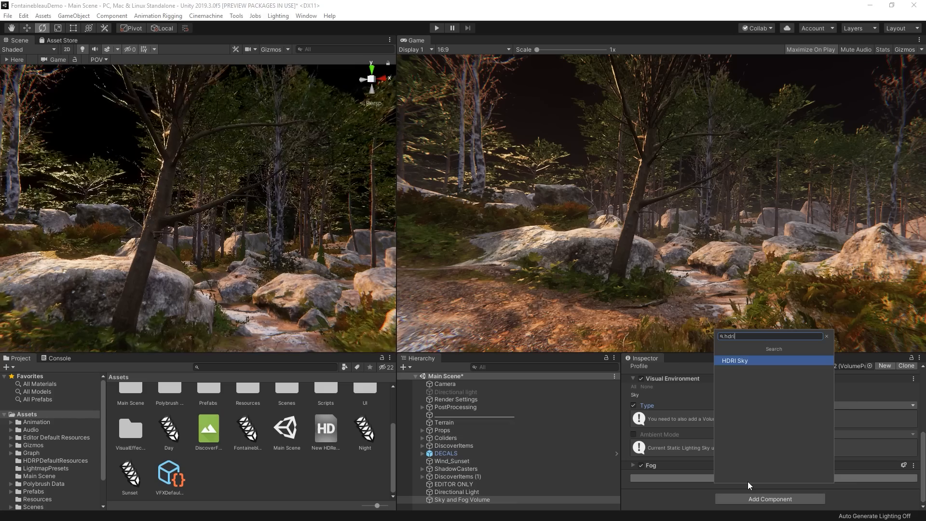
click(735, 360)
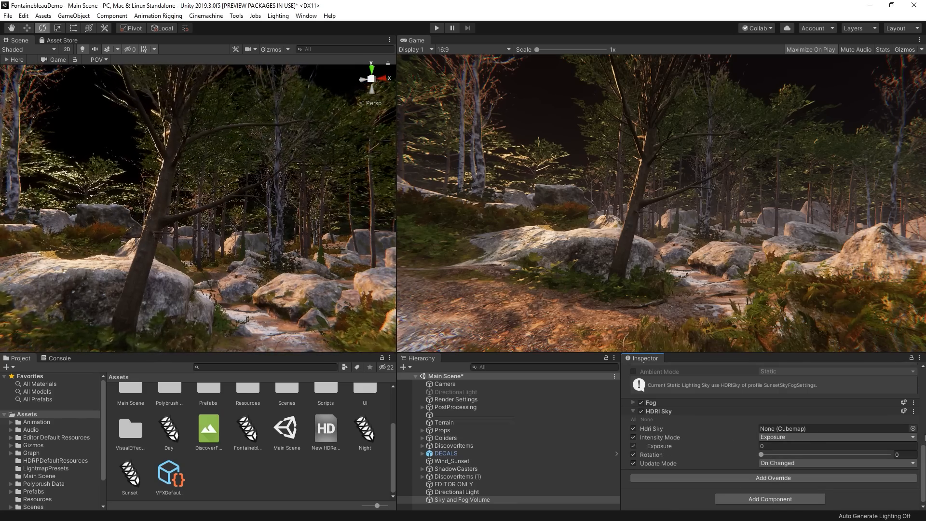
click(912, 428)
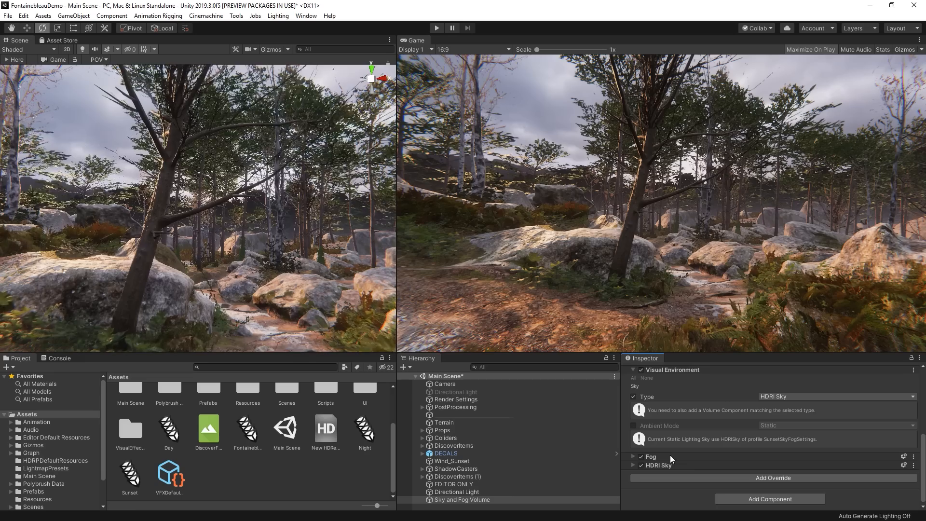
- Raise fog anisotropy to about 0.87, adjust Base Height, and raise Maximum Height to about 163
click(634, 455)
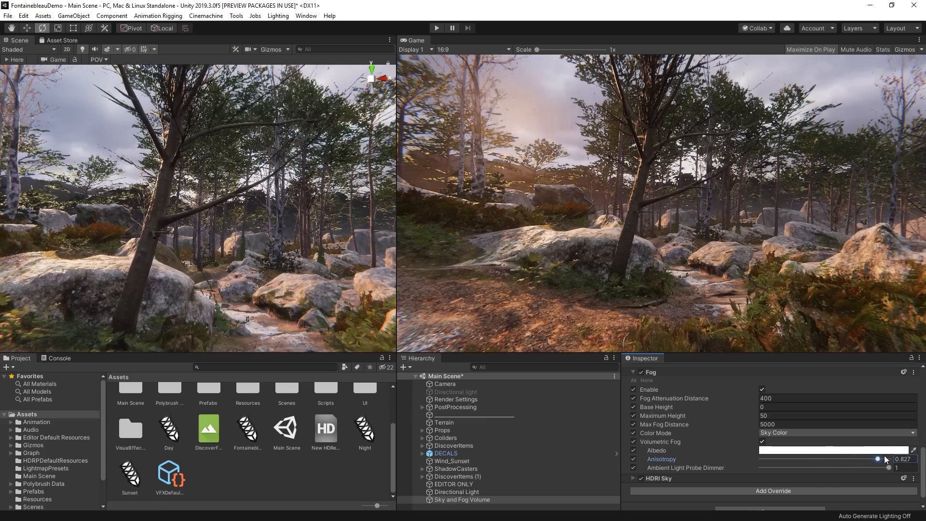
drag(879, 458, 881, 458)
text(8.67)
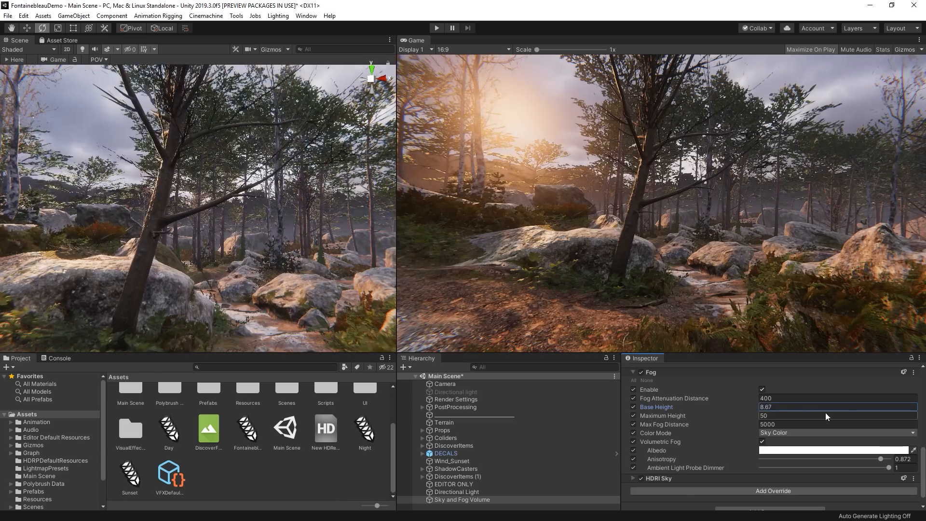
drag(827, 407, 833, 407)
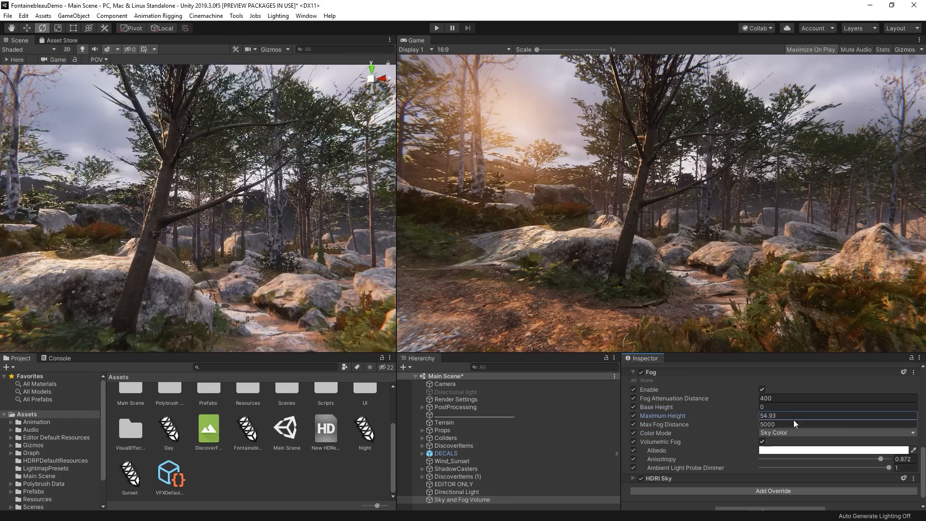
drag(794, 415, 685, 439)
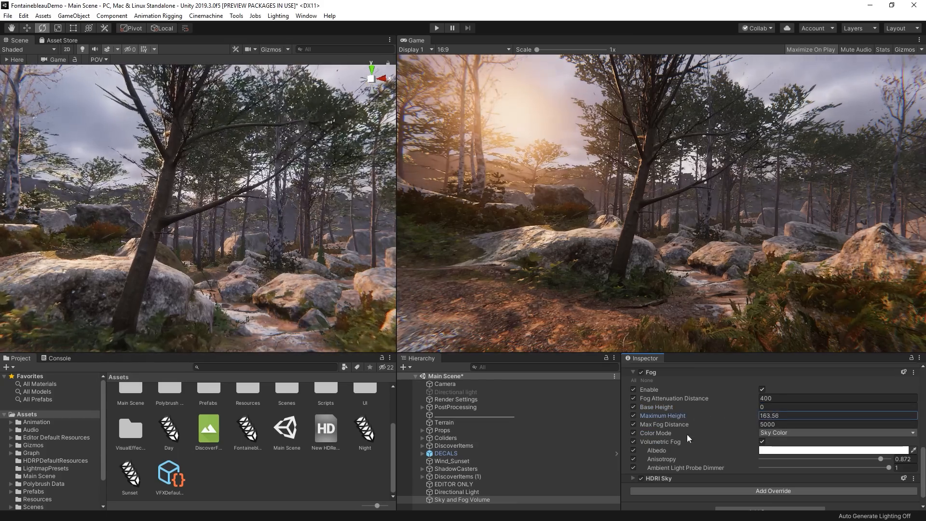
mouse_move(674, 397)
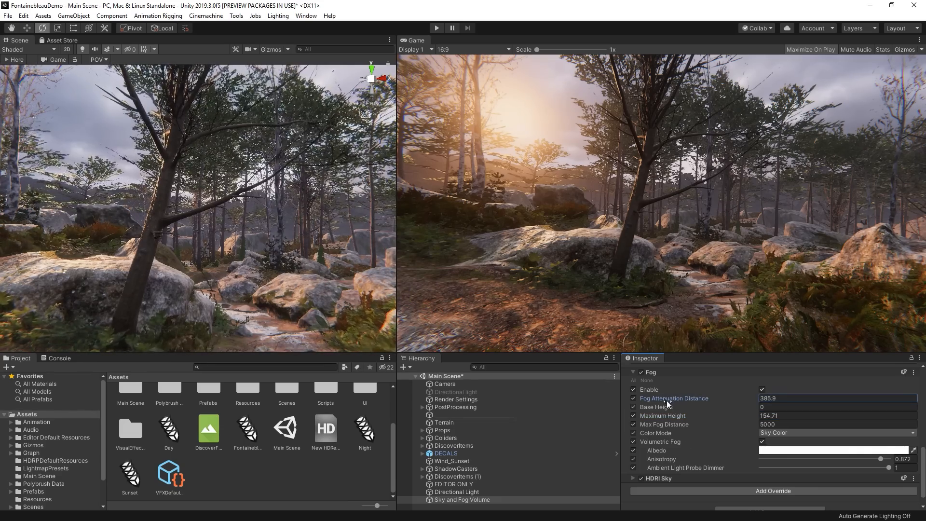
- Set fog attenuation distance to 166.2 and settle anisotropy at 0.744
text(44.3)
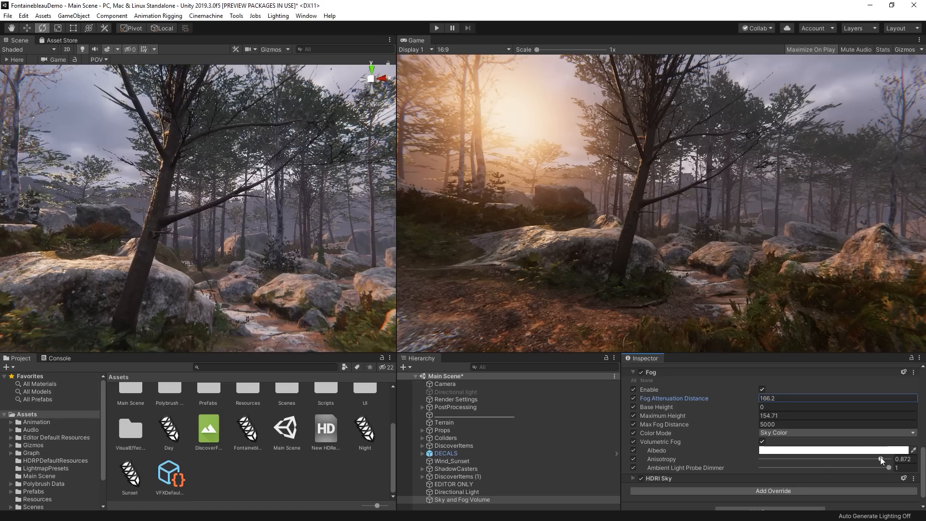
drag(879, 460, 872, 460)
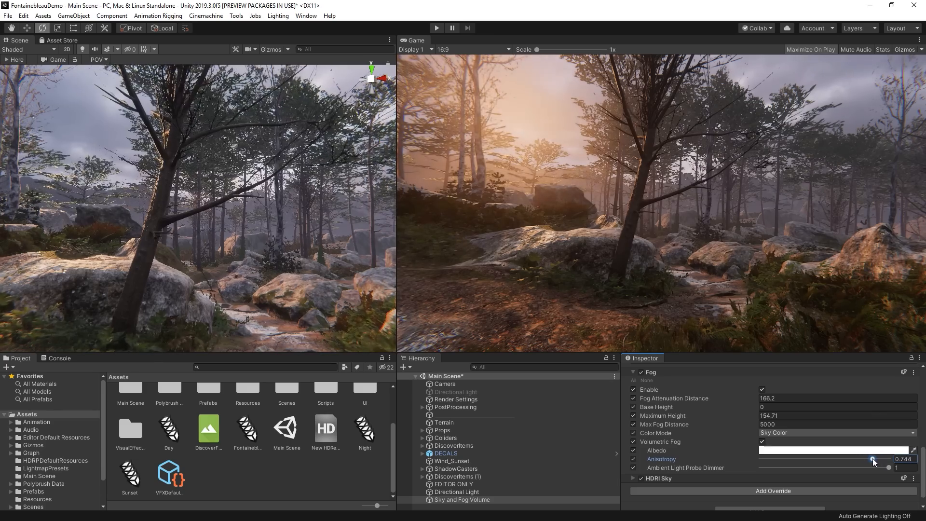
drag(874, 466, 871, 466)
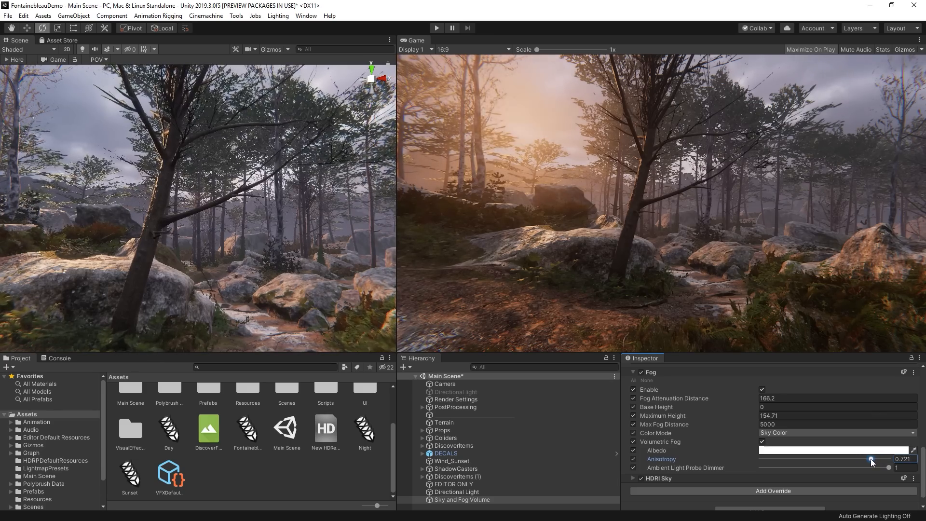
drag(869, 459, 886, 460)
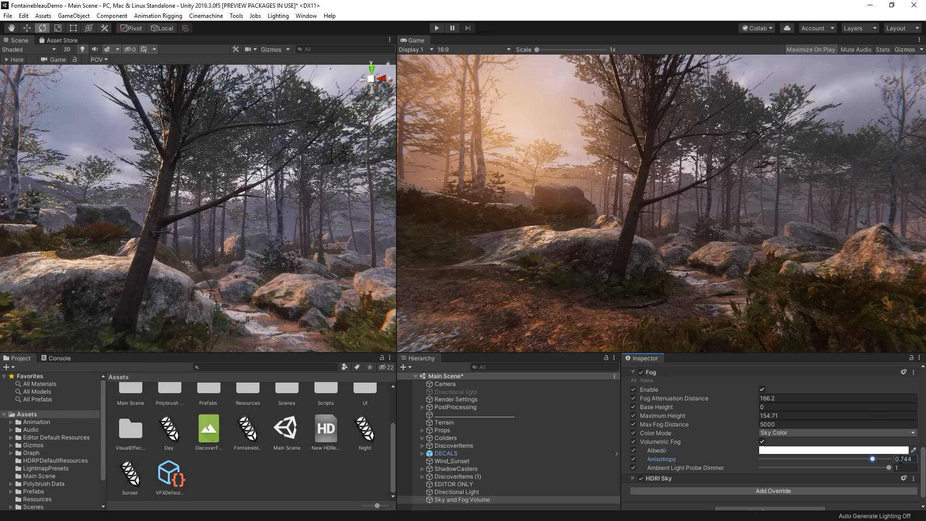
drag(874, 458, 878, 459)
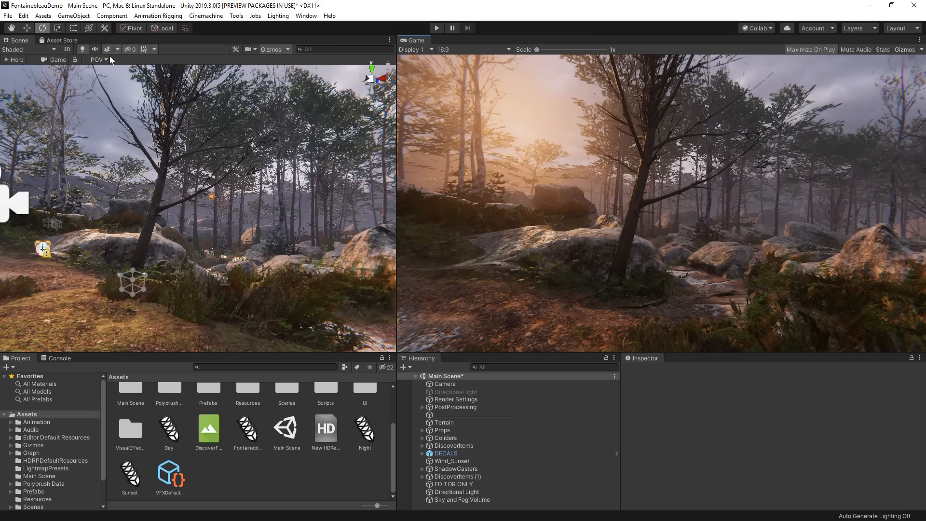
- Create a Spotlight from the GameObject > Light menu
click(73, 15)
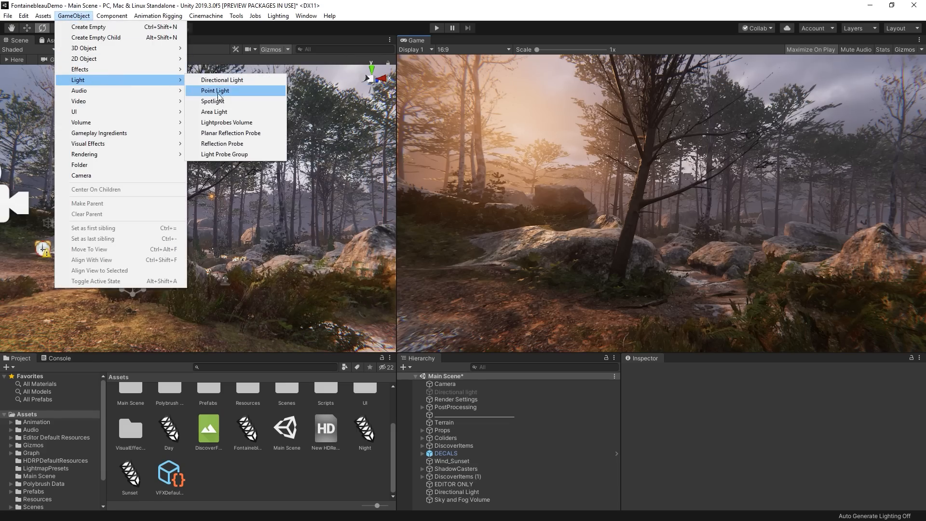
click(213, 101)
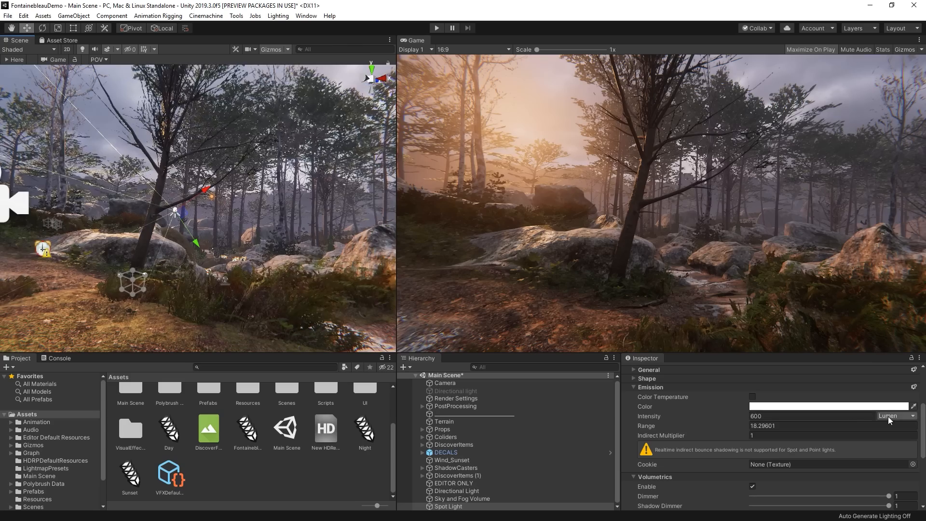
- Switch the spot light's intensity unit to Lux at distance 100 and enter a new intensity
click(895, 416)
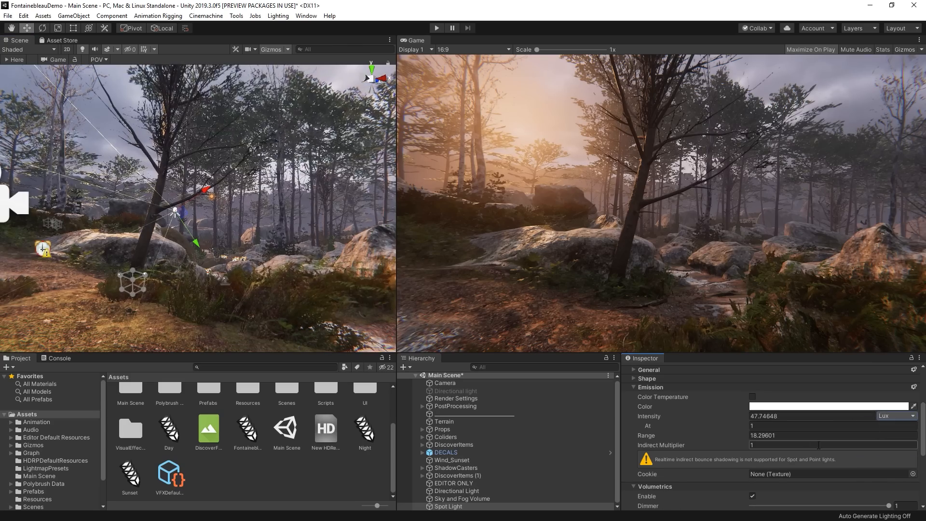
click(797, 425)
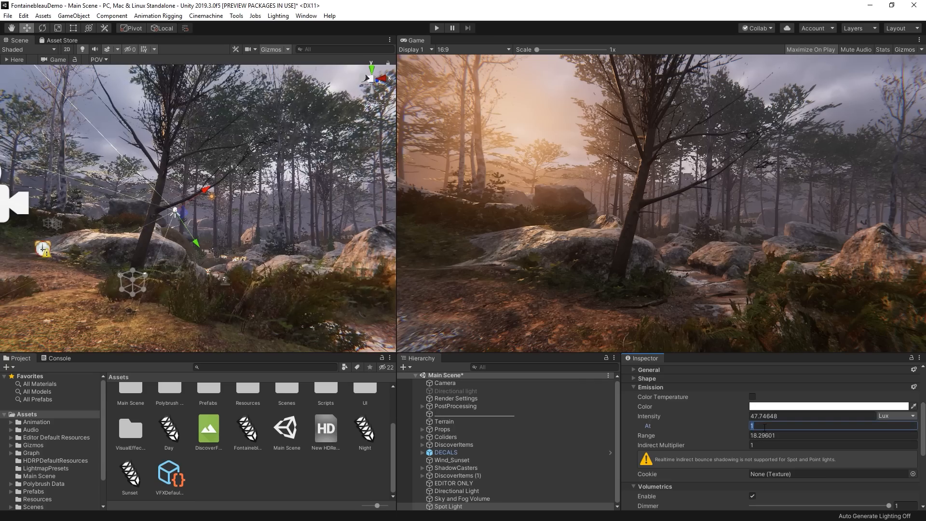
text(100)
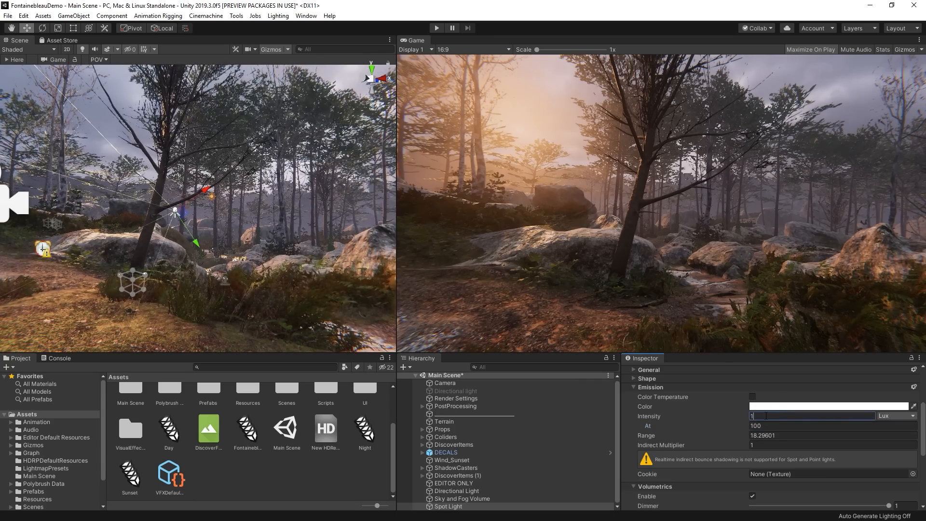
text(0)
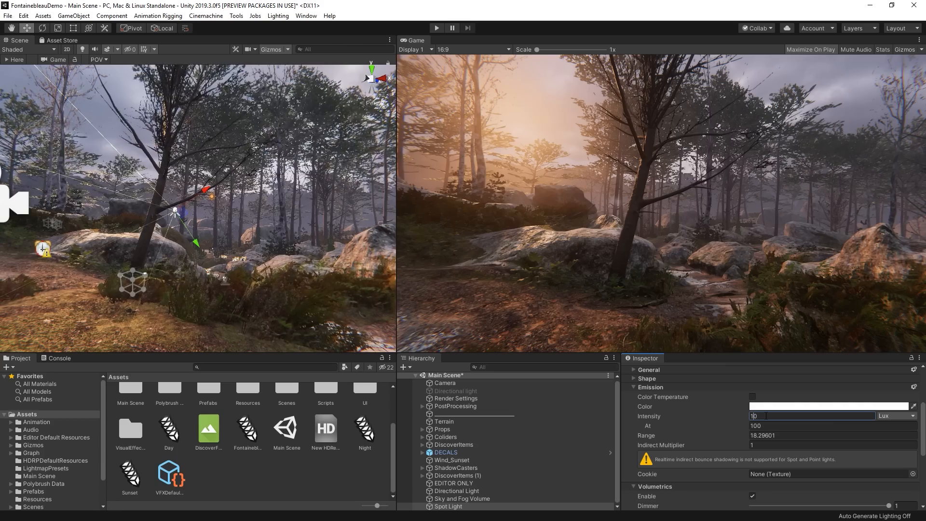
text(50)
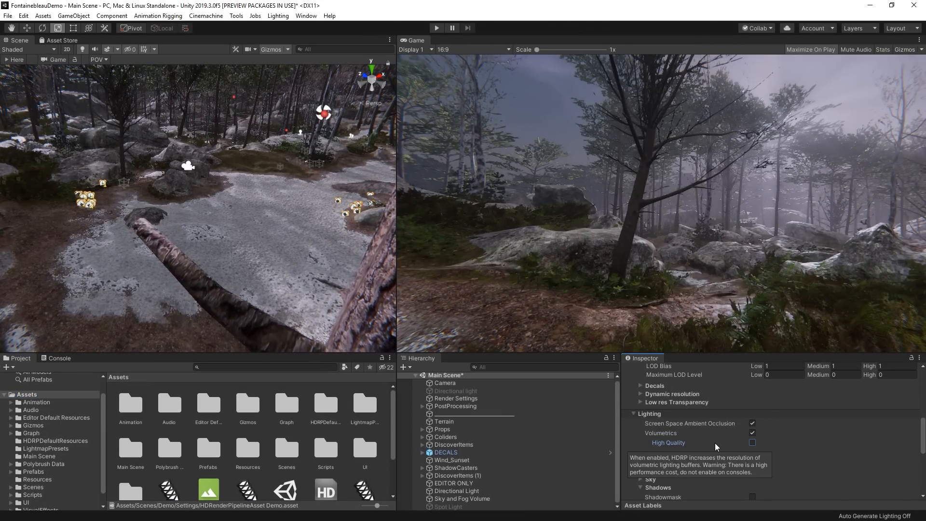
mouse_move(774, 445)
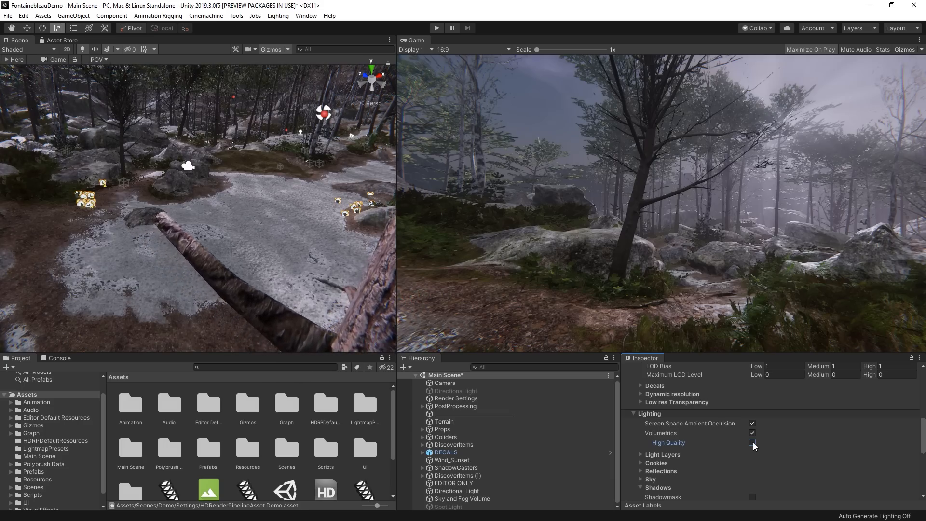
- Tick High Quality under Lighting > Volumetrics in the HDRP asset
click(753, 442)
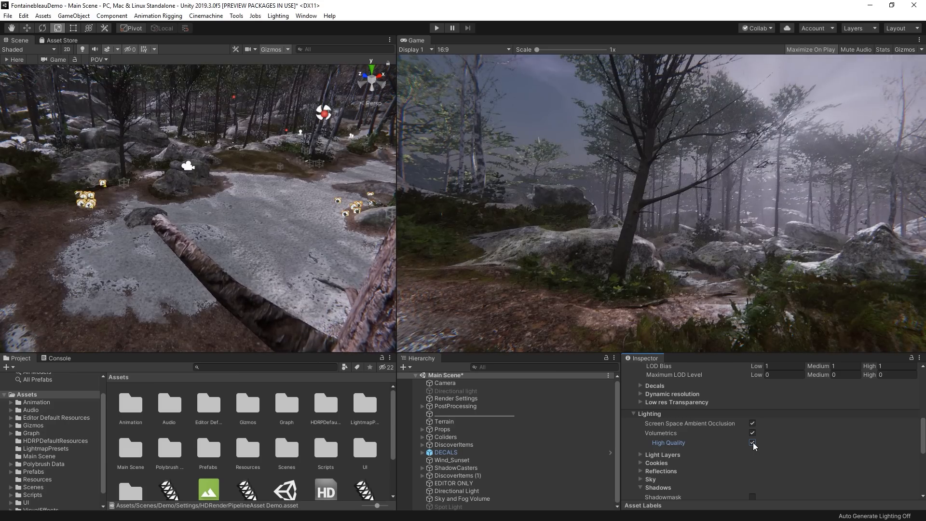